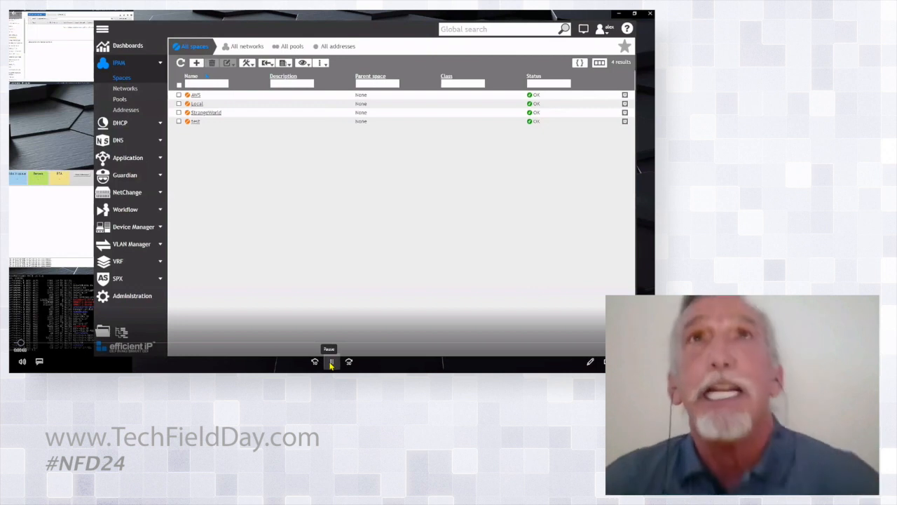
mouse_move(297, 168)
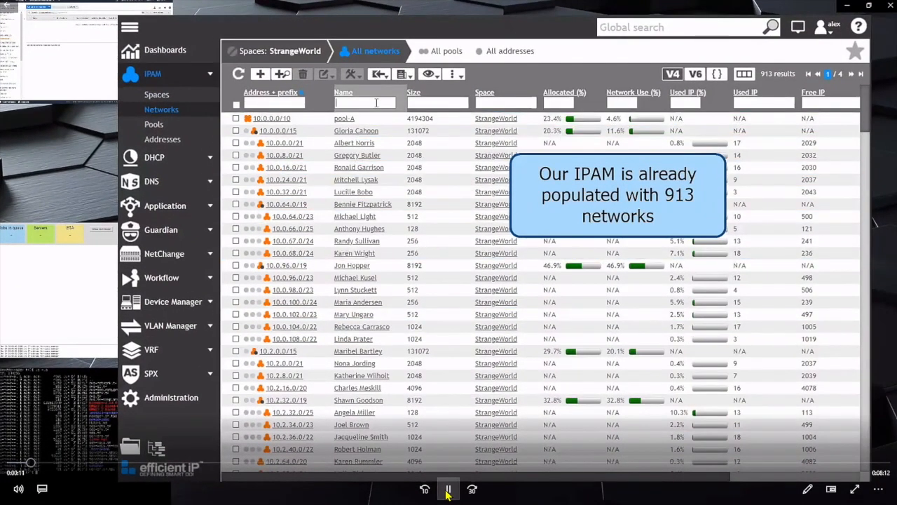
Filter the StrangeWorld networks by 'aws' to reach the empty AWS eu-west1 network.
text(aws)
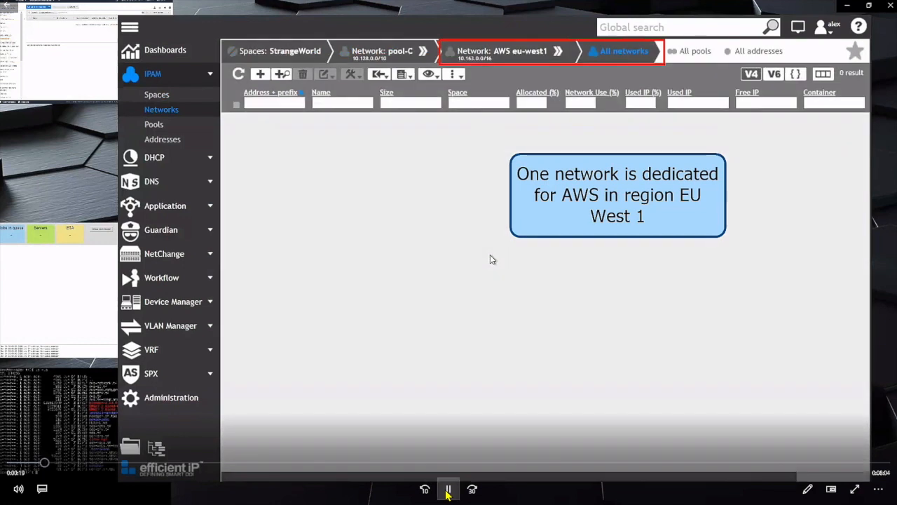
mouse_move(518, 55)
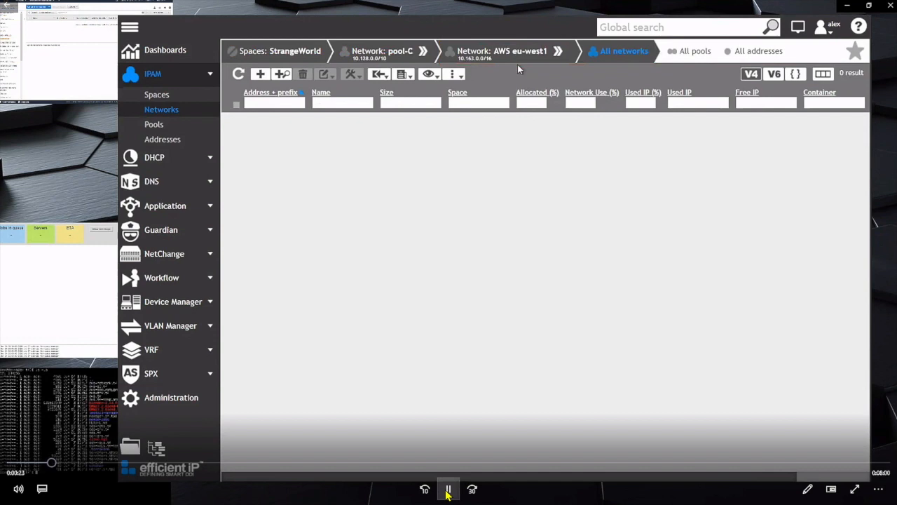
mouse_move(435, 316)
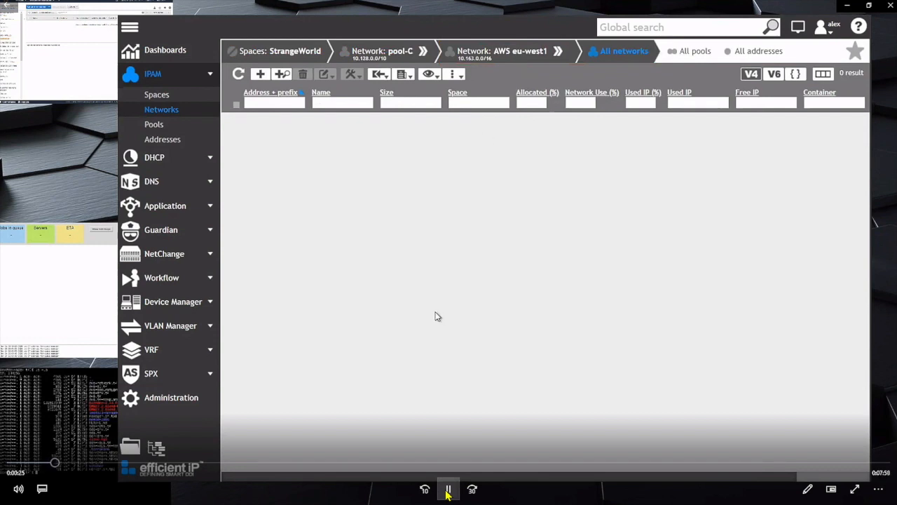
mouse_move(400, 326)
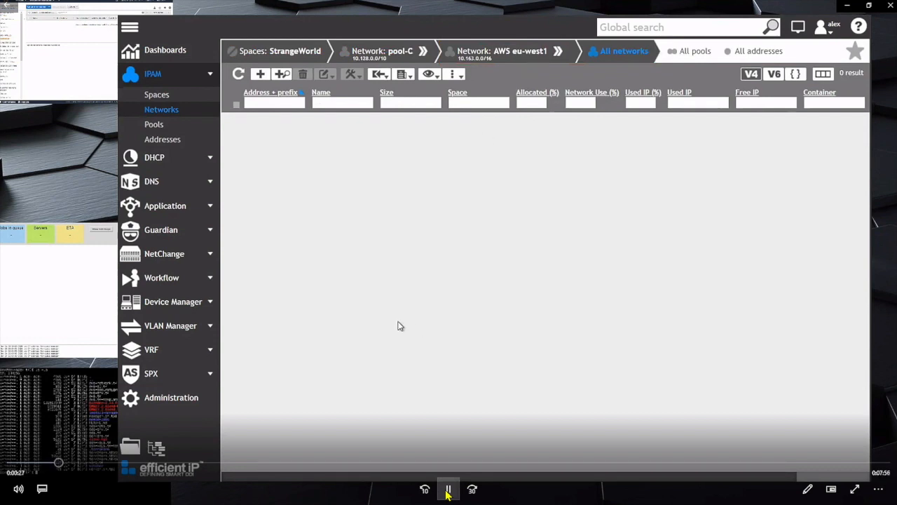
mouse_move(179, 308)
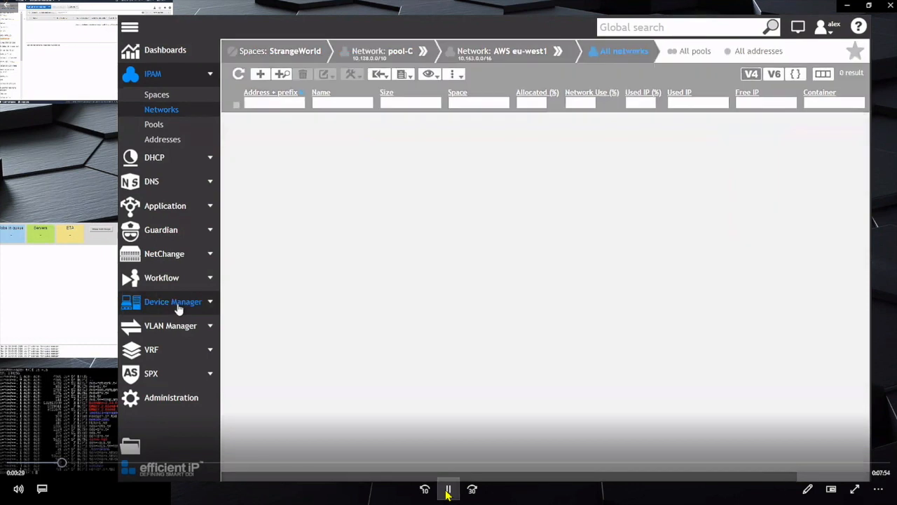
Filter Device Manager devices by Cloud 'aws' (none listed), then show the render queue dashboard.
click(173, 302)
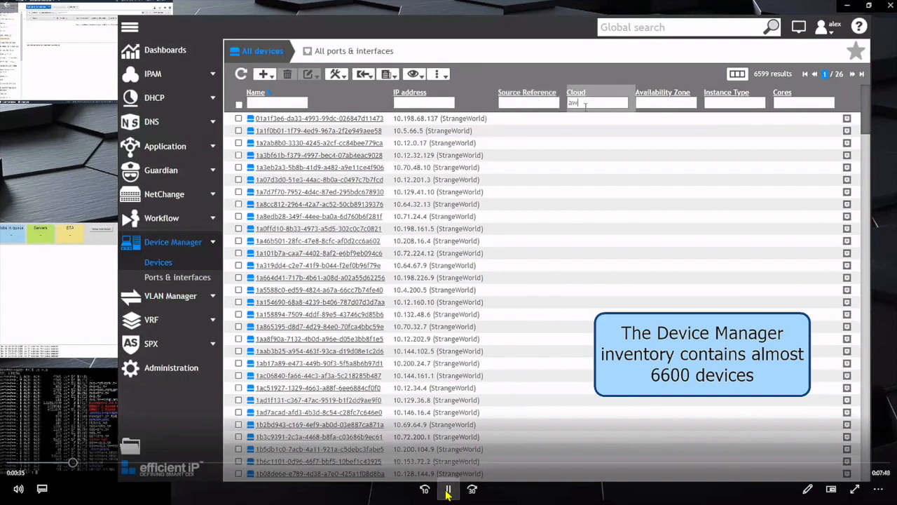
text(aws)
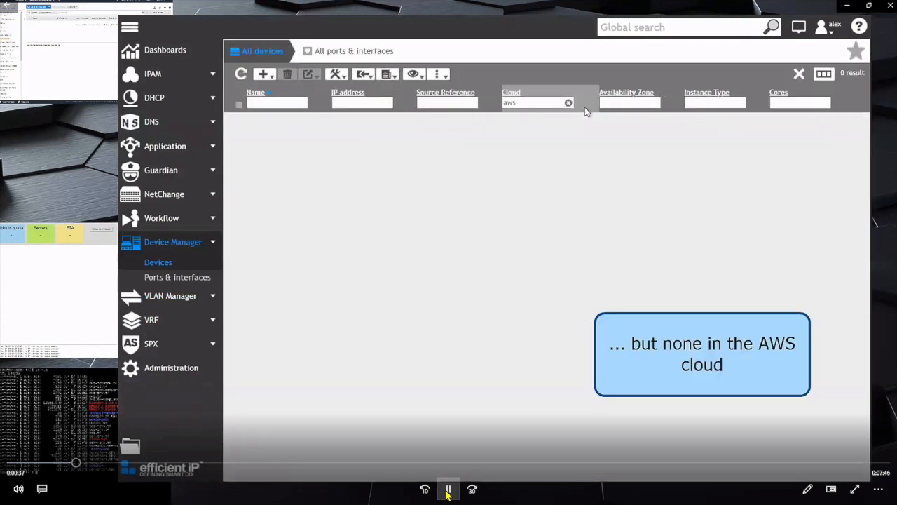
mouse_move(309, 274)
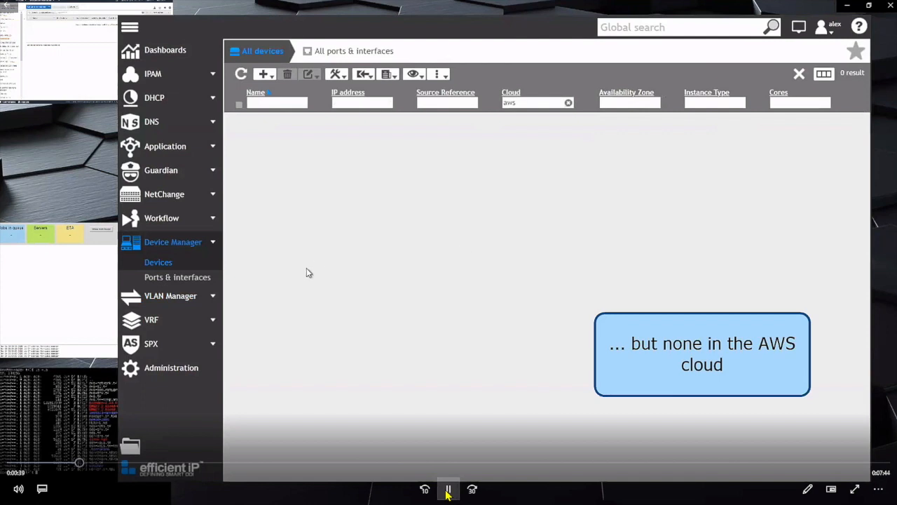
mouse_move(168, 122)
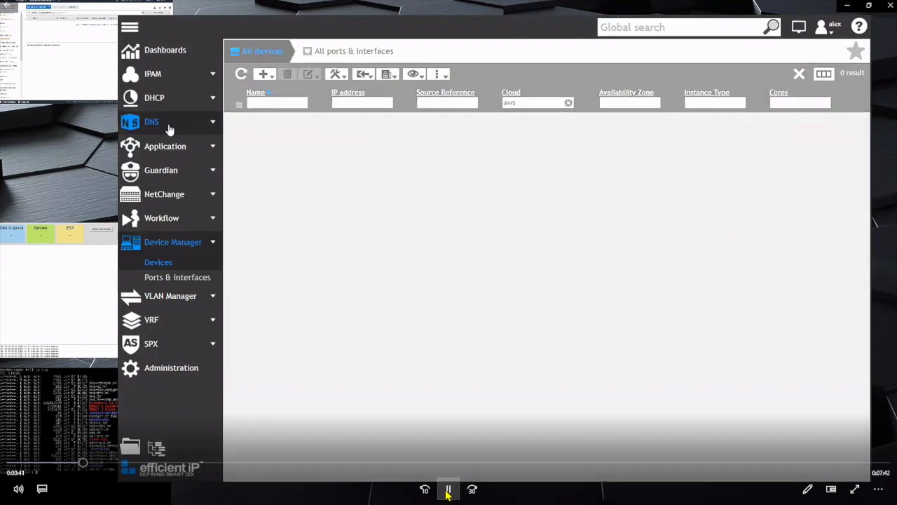
click(151, 121)
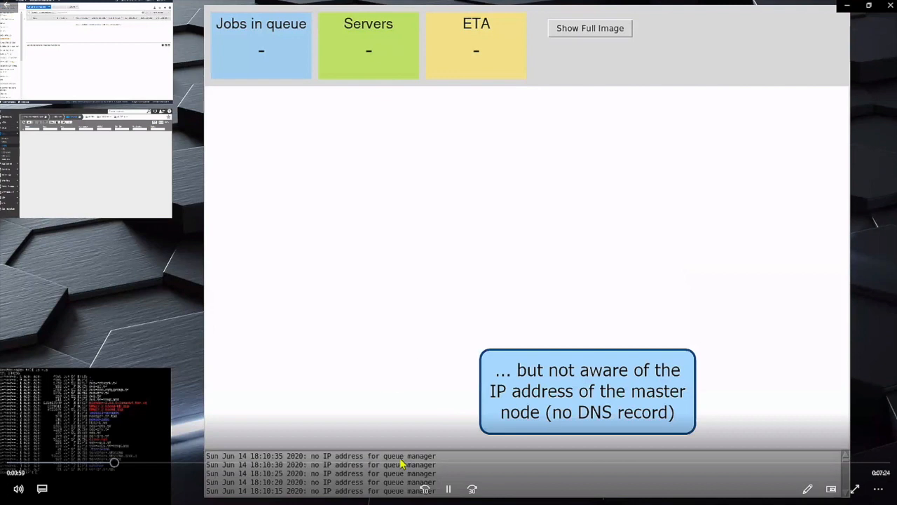
click(448, 488)
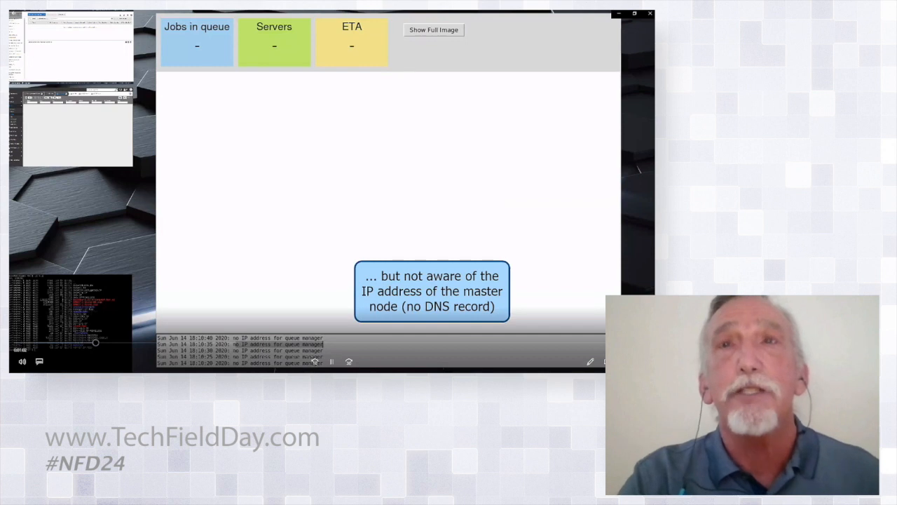
Run 'terraform init' in the Terraform terminal.
click(633, 14)
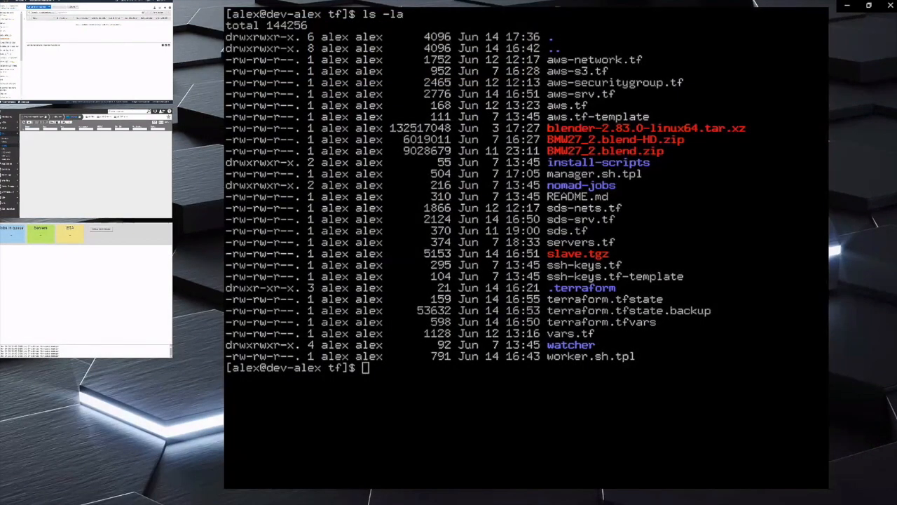
text(terr)
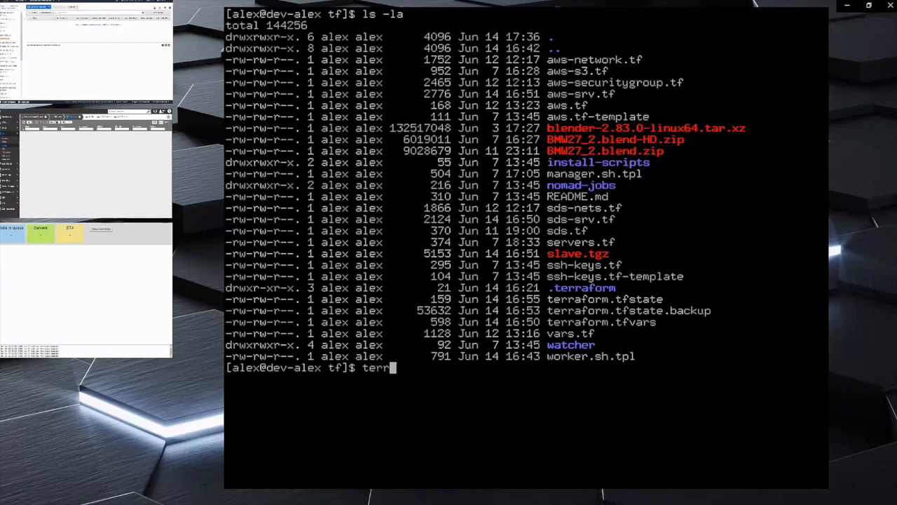
text(aform init)
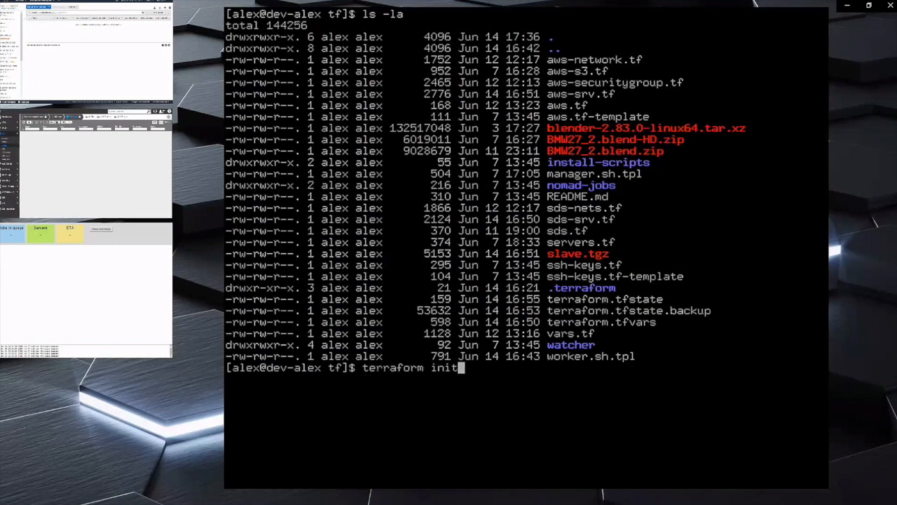
key(Return)
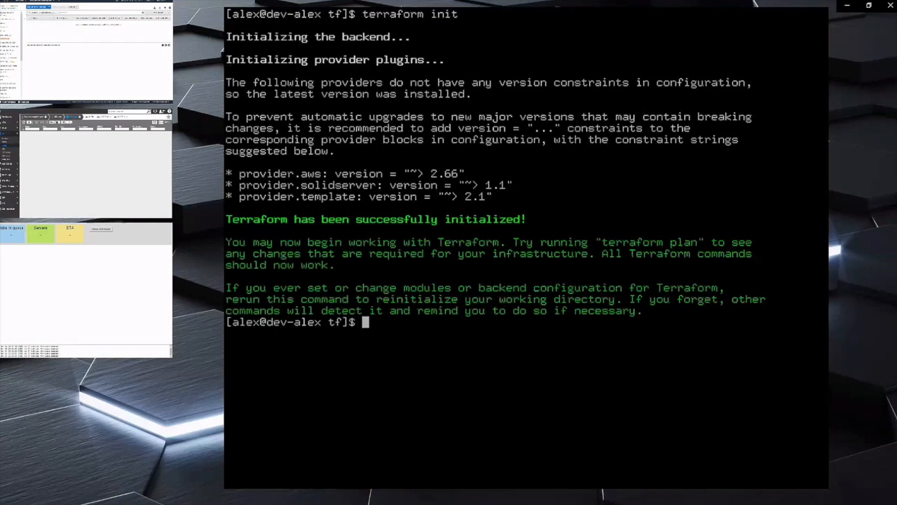
Enter 'terraform apply -auto-approve' to build the render infrastructure.
text(terraform apply -auto)
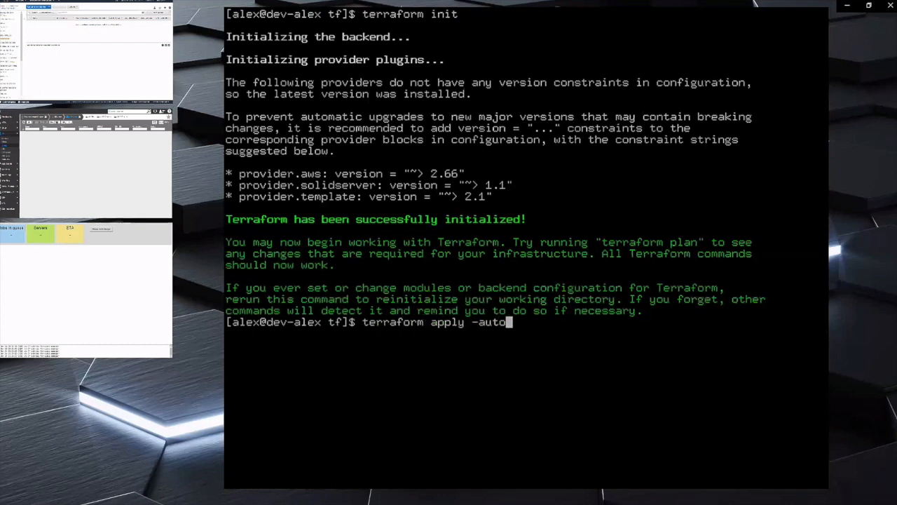
text(-approve)
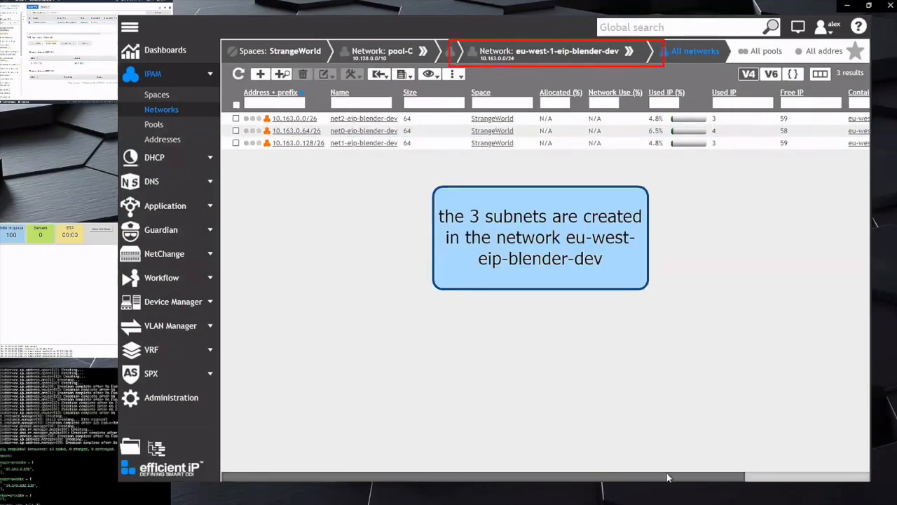
mouse_move(553, 477)
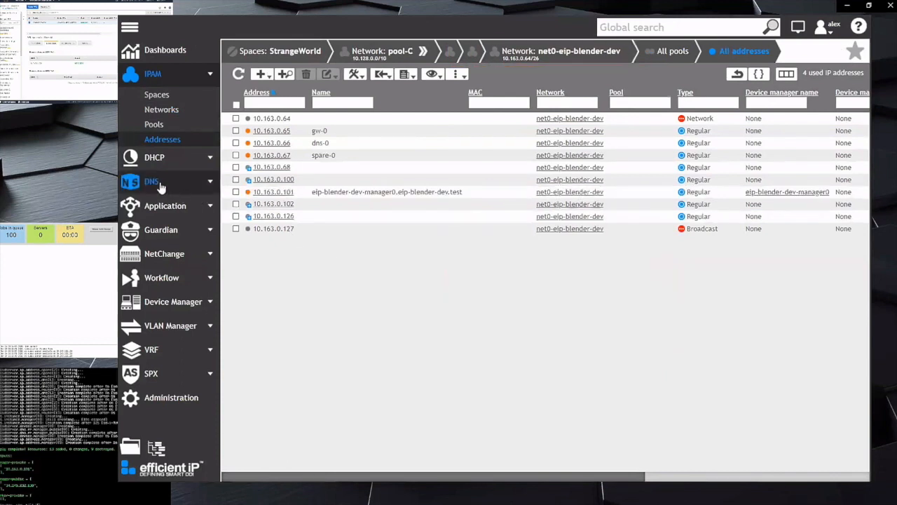
List the resource records of the eip-blender-dev.test DNS zone.
click(151, 181)
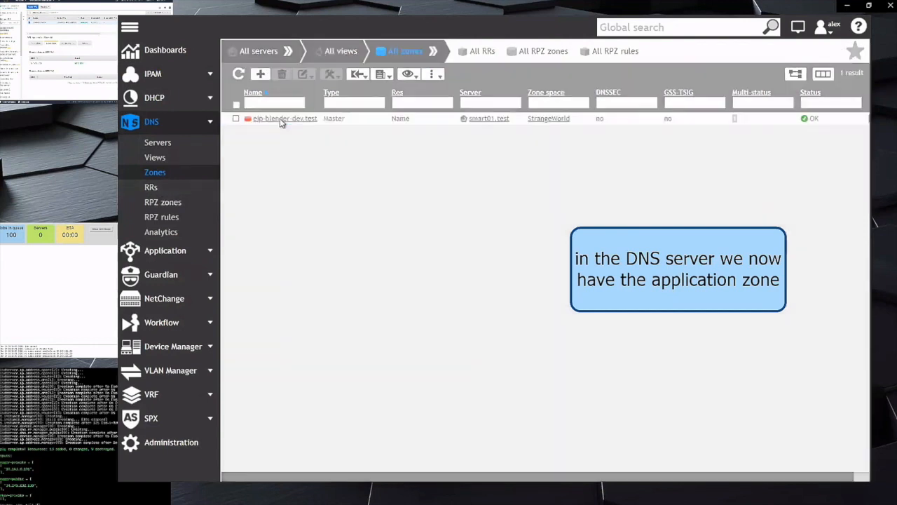
click(285, 118)
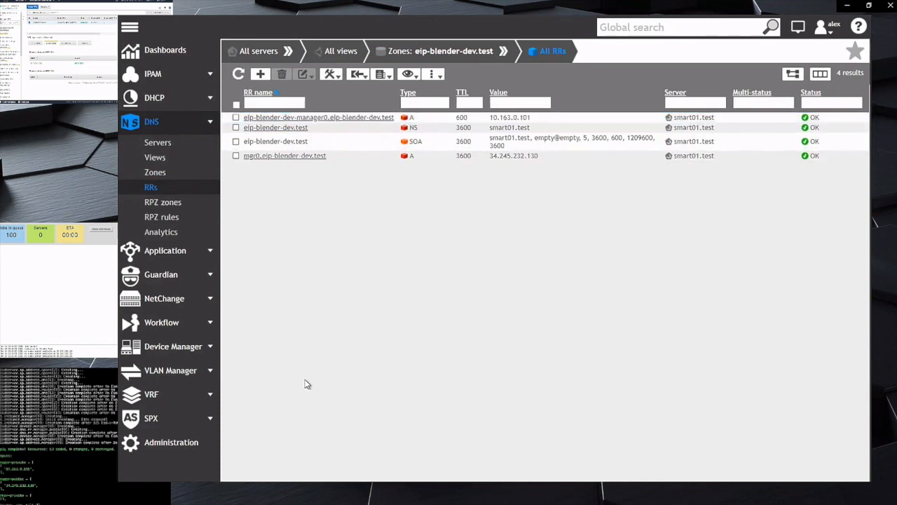
click(173, 346)
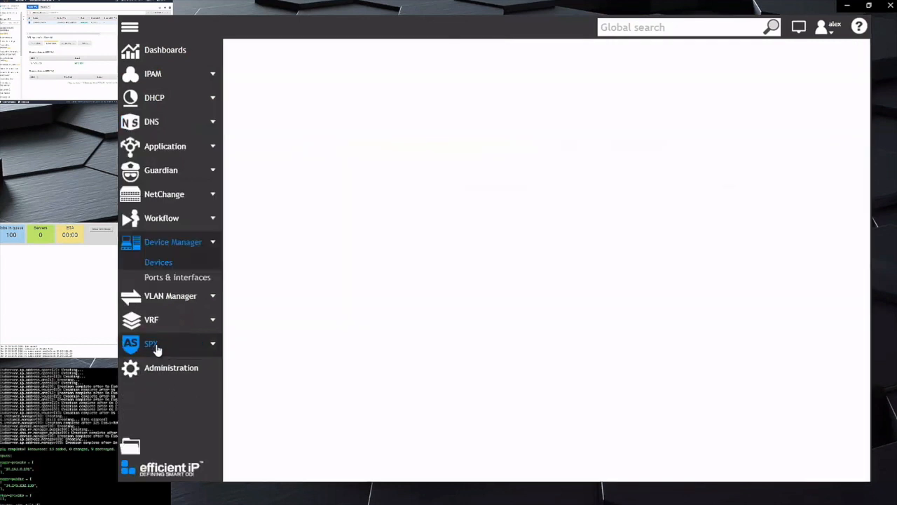
click(159, 261)
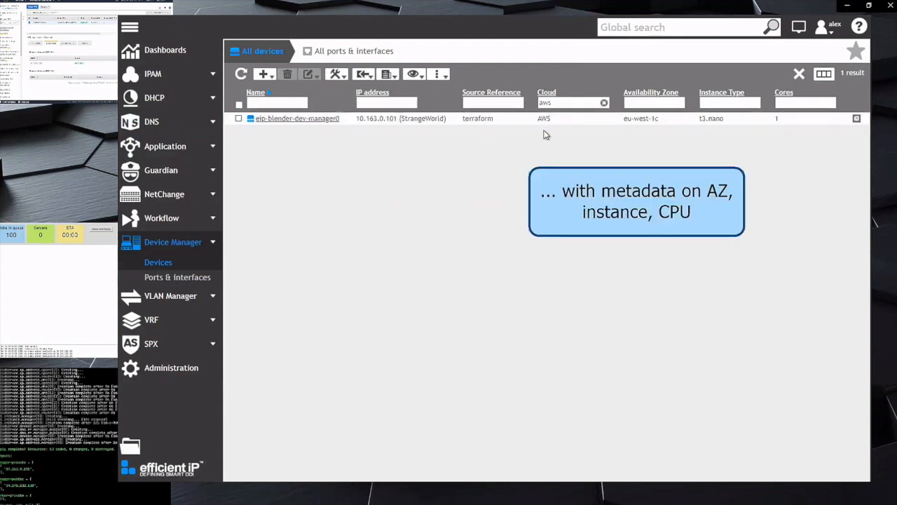
mouse_move(718, 133)
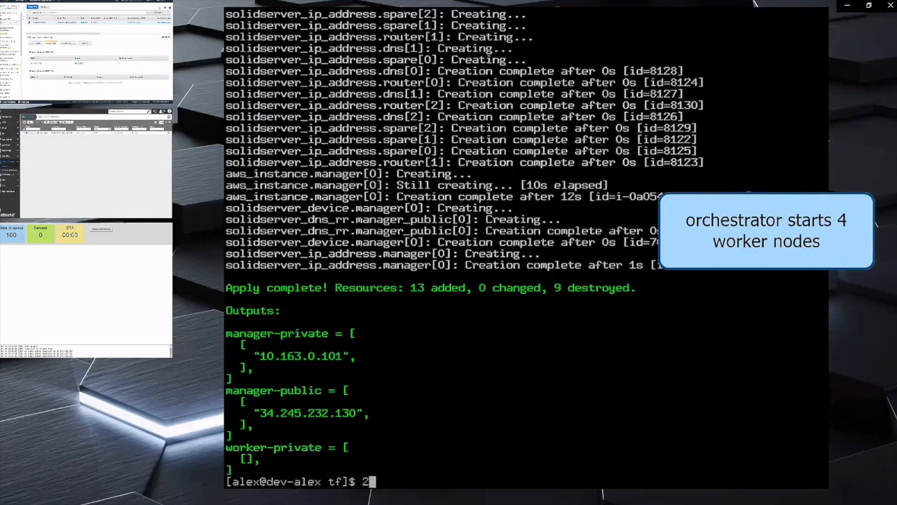
Rerun 'terraform apply -auto-approve' to create four worker instances.
text(terraform apply -auto-approve)
key(Return)
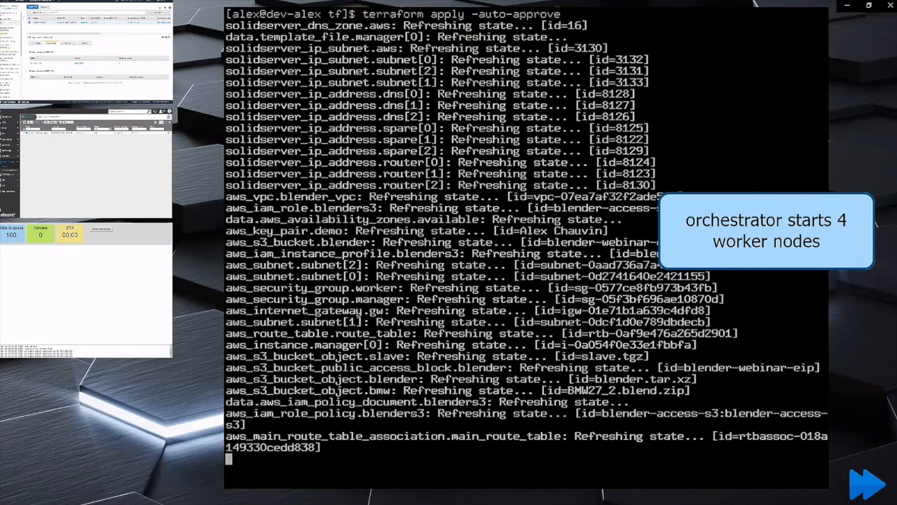
scroll(down, 3)
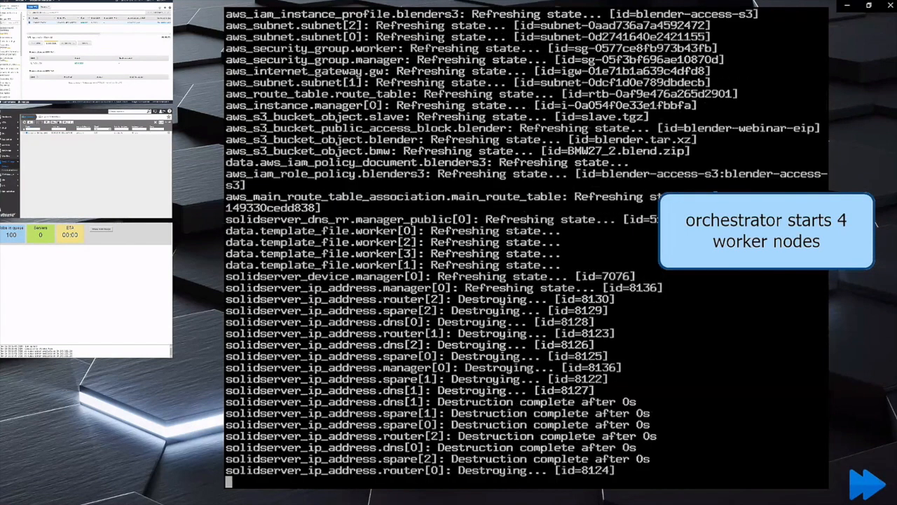
scroll(down, 3)
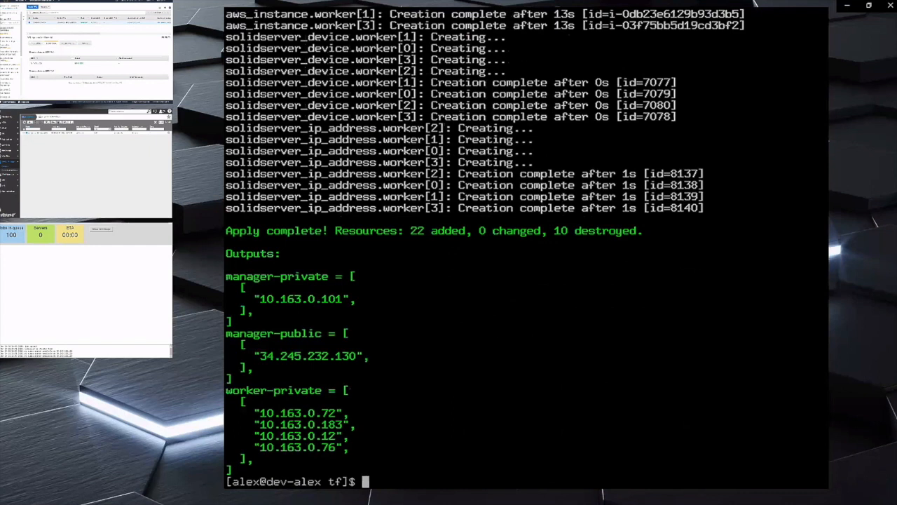
text(2)
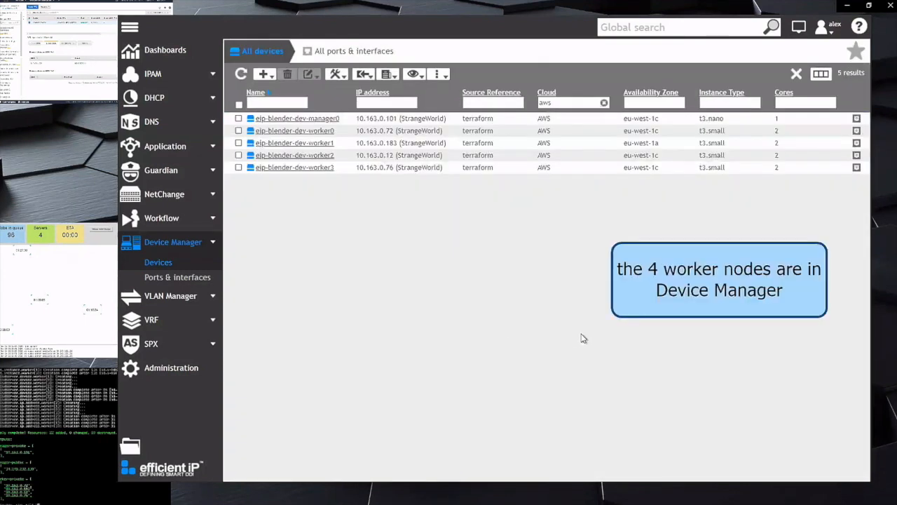
mouse_move(652, 331)
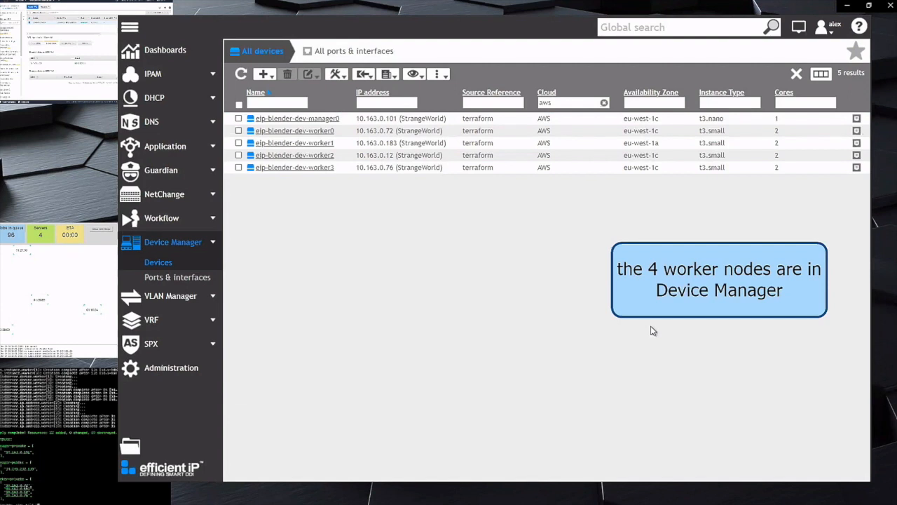
mouse_move(158, 124)
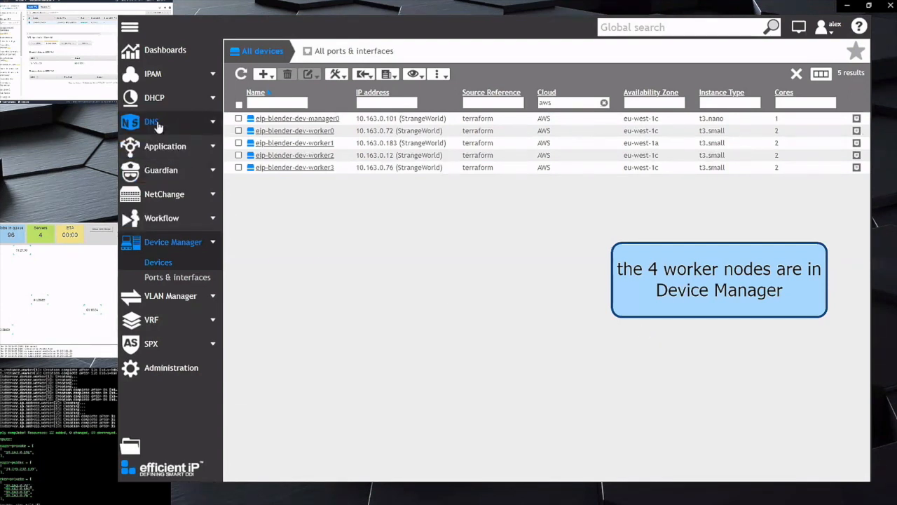
View the zone's worker A records, then the net0-eip-blender-dev address list.
click(152, 122)
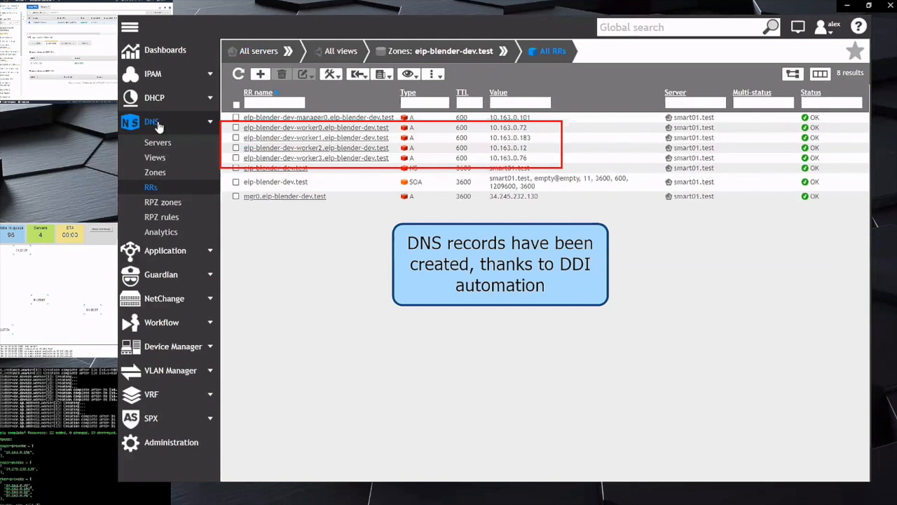
mouse_move(467, 310)
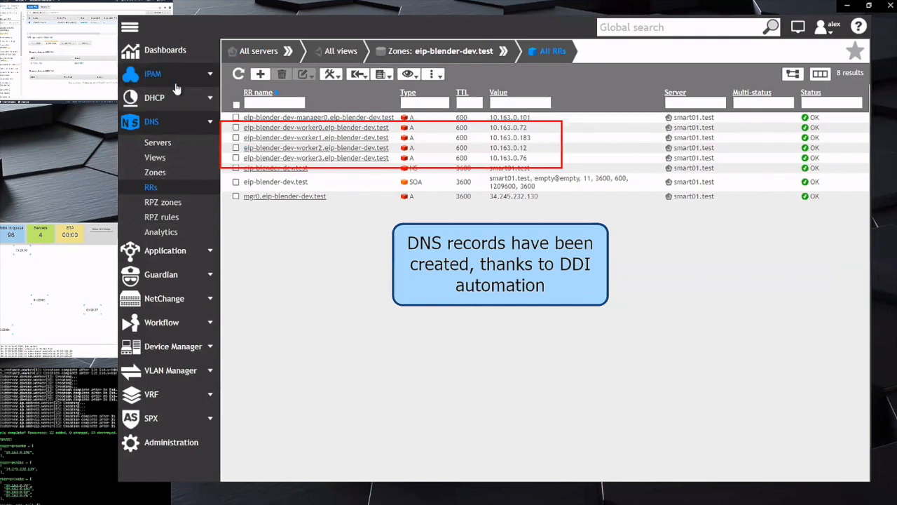
click(152, 74)
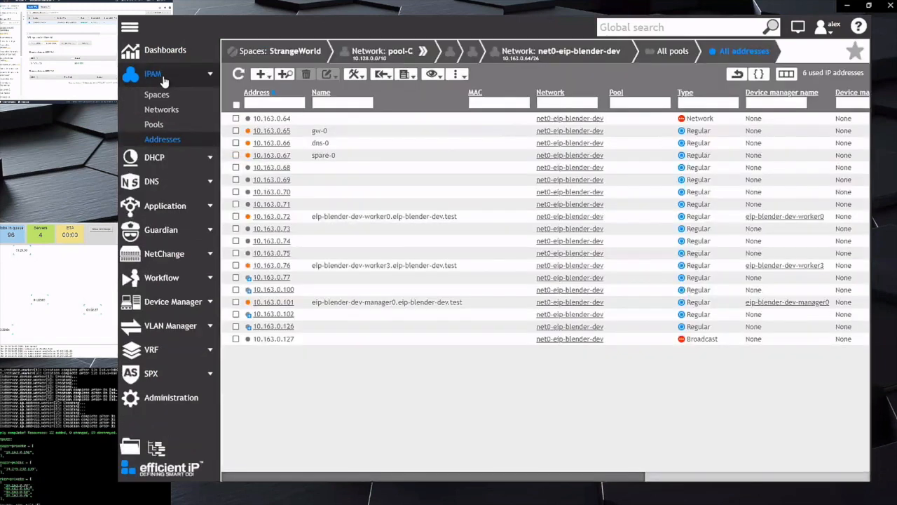
Browse net0 and net2 subnet address lists to locate manager and worker entries.
click(161, 109)
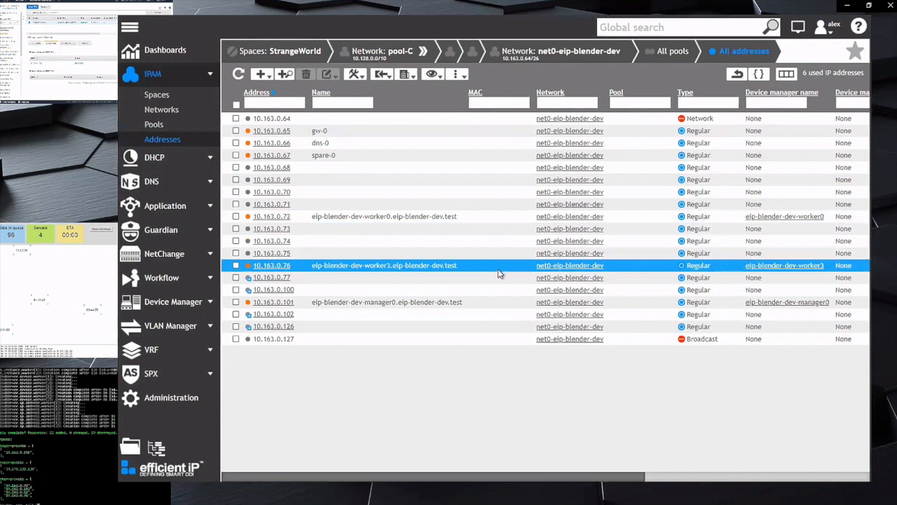
click(541, 50)
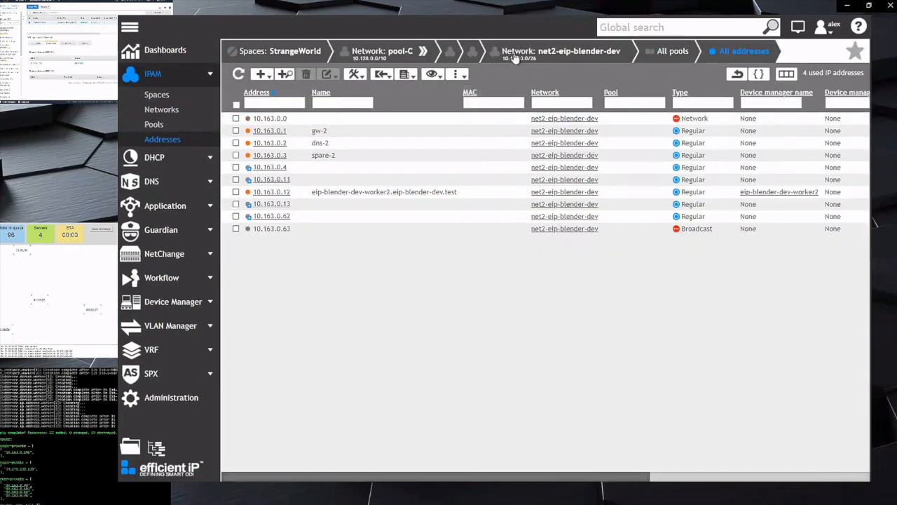
click(161, 109)
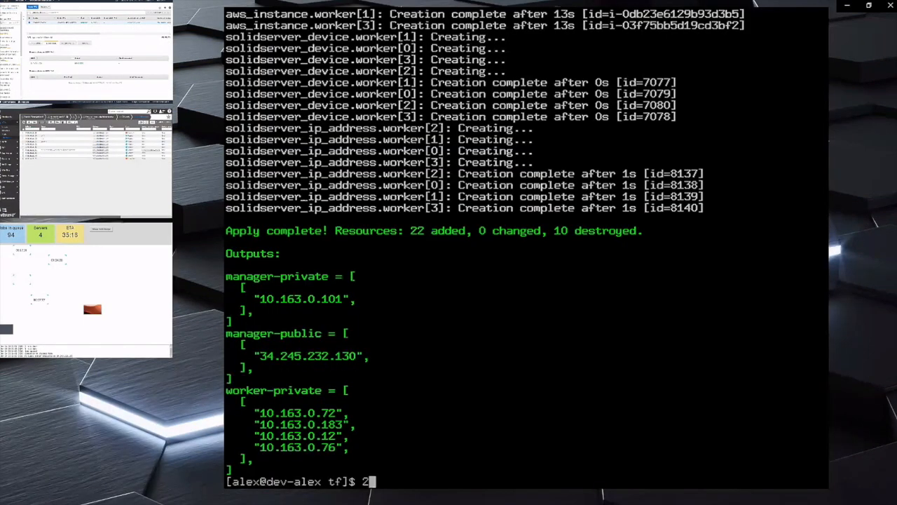
Rerun the terraform apply with a higher worker count.
key(Return)
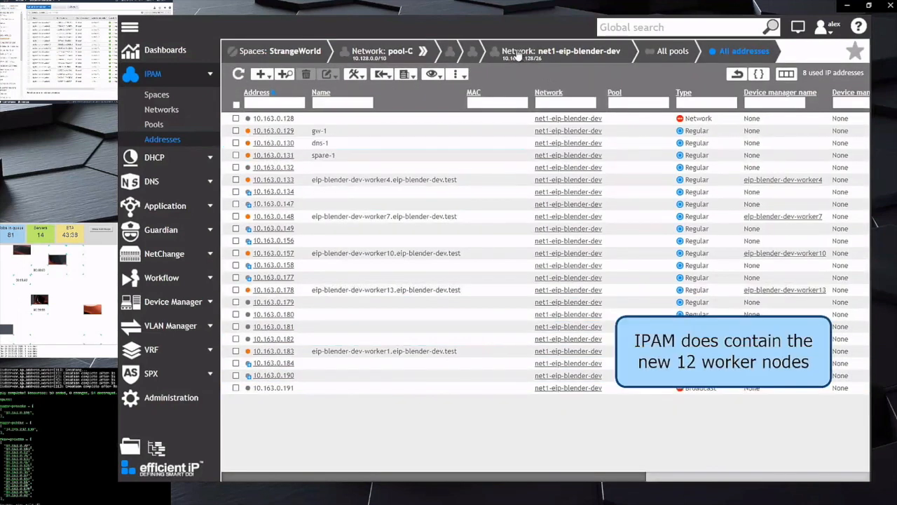
Check the blender subnets, the zone's worker0–worker15 A records, and the device inventory.
click(161, 109)
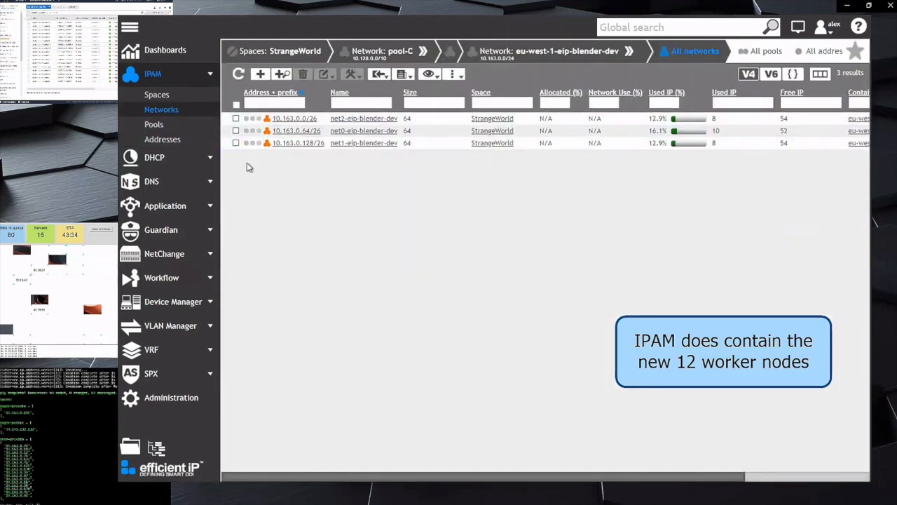
click(152, 181)
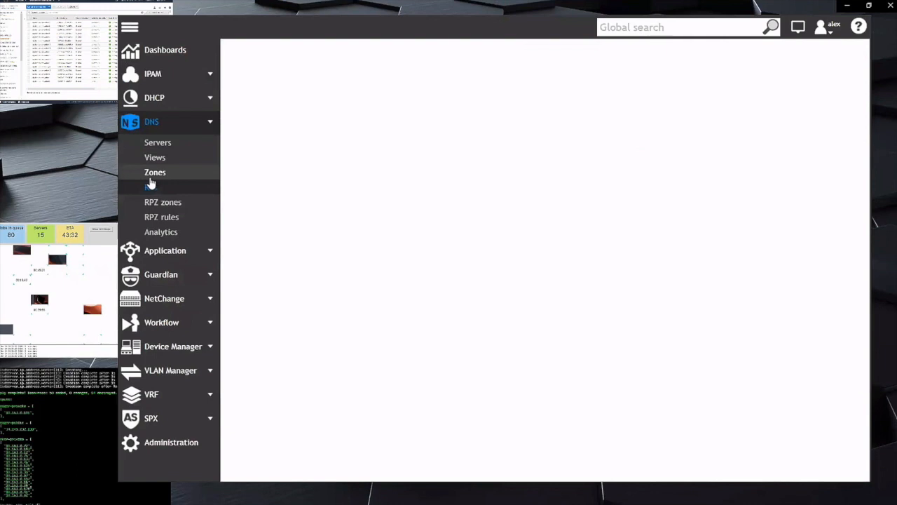
click(155, 172)
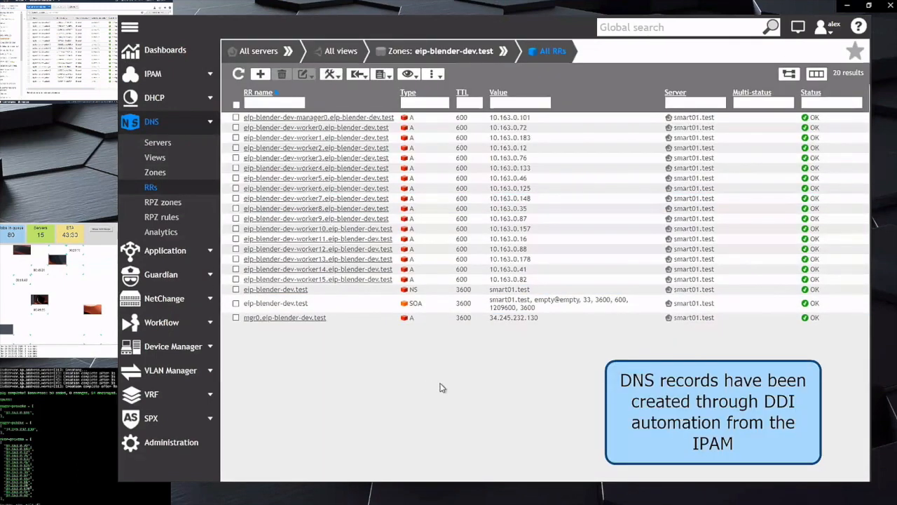
mouse_move(173, 346)
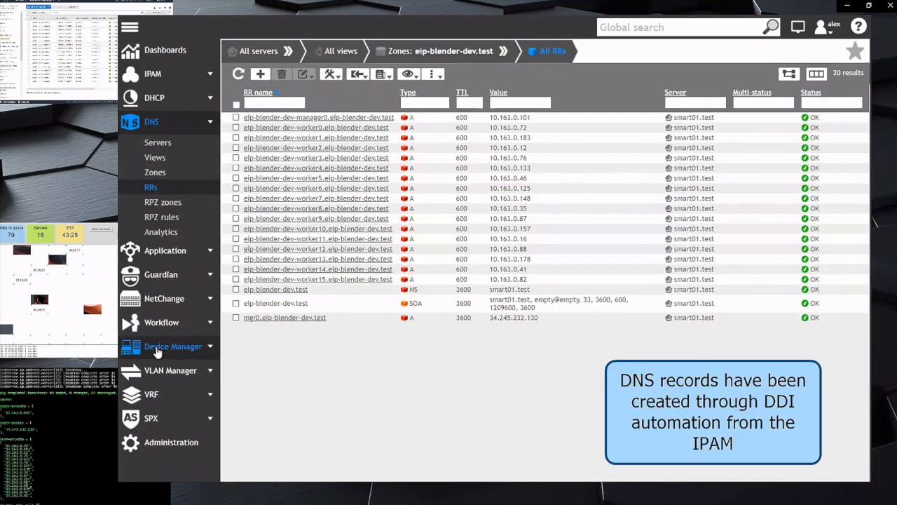
click(173, 346)
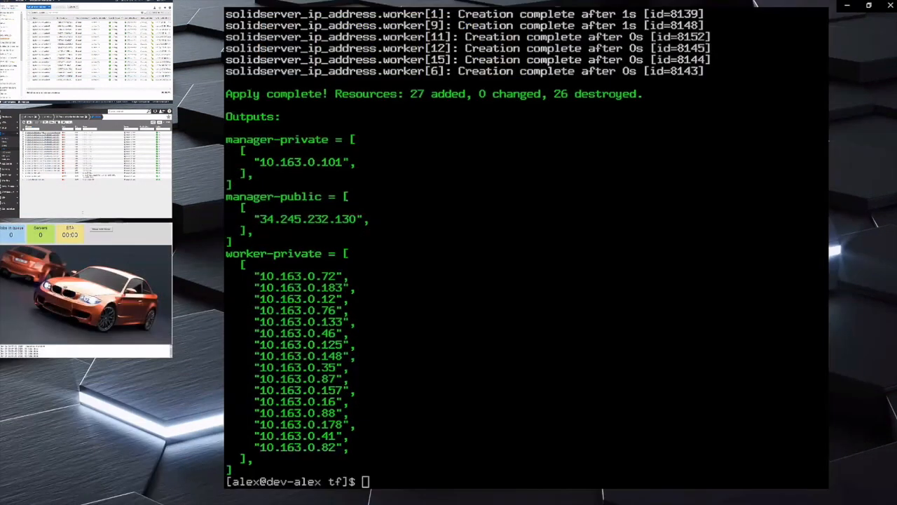
Run terraform destroy to remove all AWS and SOLIDserver render-farm resources.
text(terra)
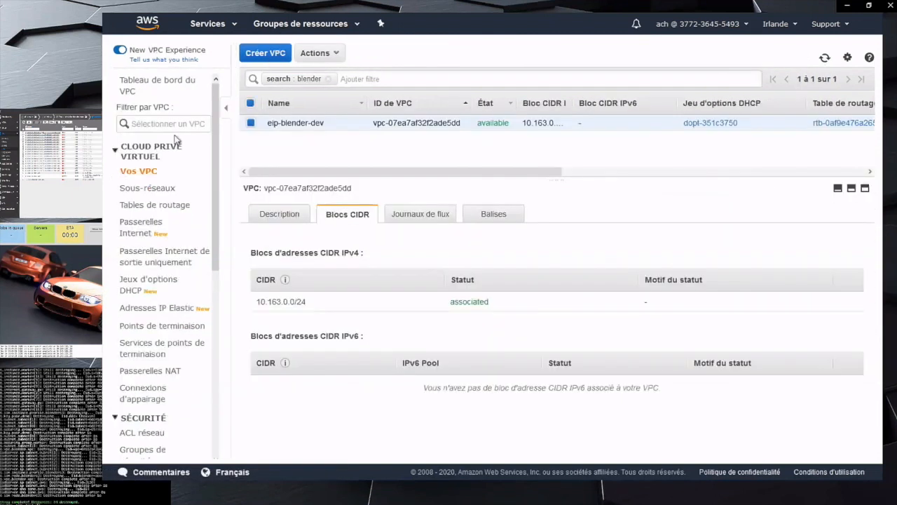
Refresh the Your VPCs page filtered by 'blender' to confirm eip-blender-dev is gone.
click(825, 58)
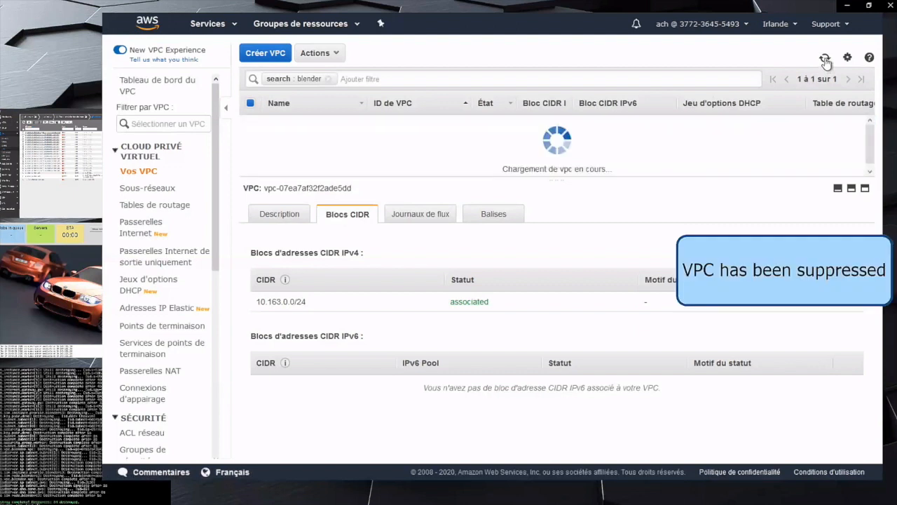
click(825, 58)
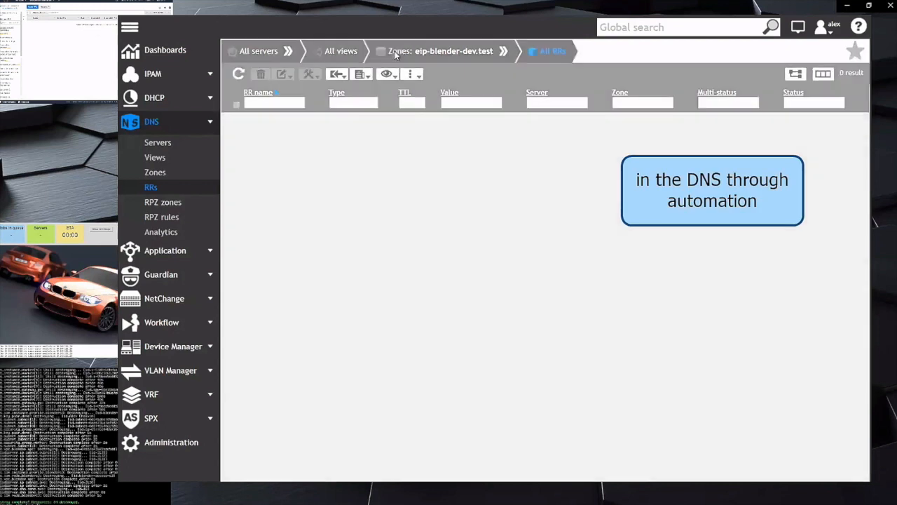
Leave the empty eip-blender-dev.test zone and return to the smart01.test DNS server.
click(155, 172)
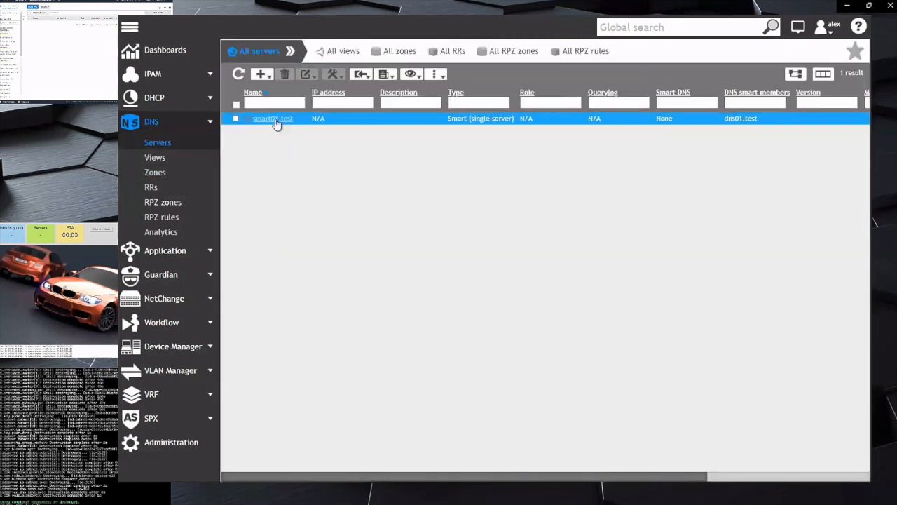
click(153, 74)
text(aw)
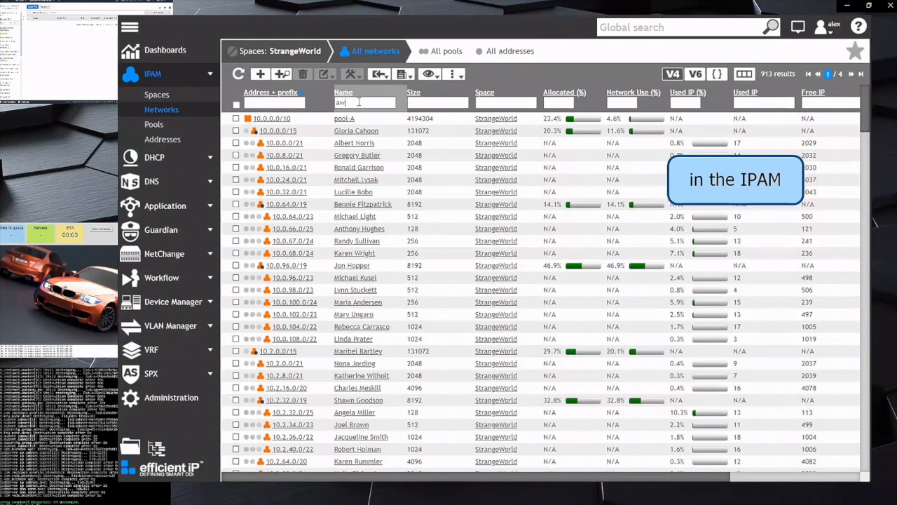
Check the AWS eu-west1 network and Device Manager Cloud=aws filter both return zero results.
text(s)
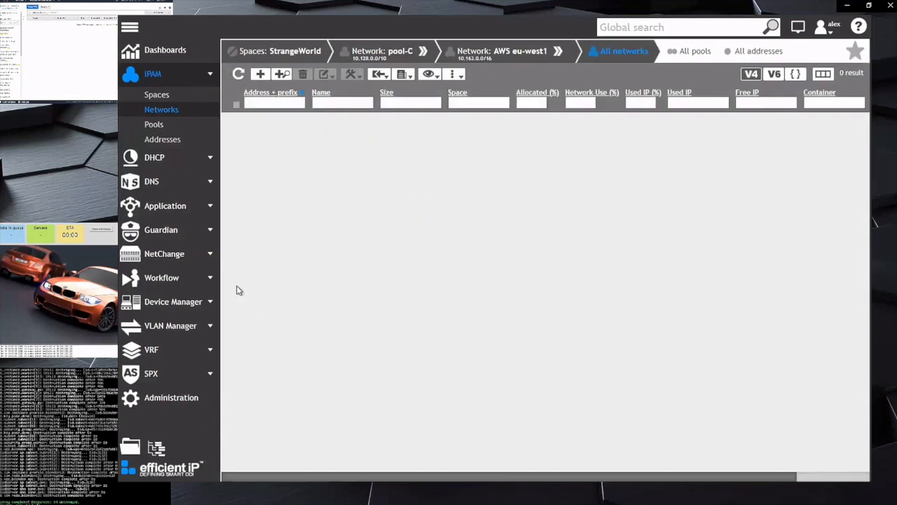
click(173, 302)
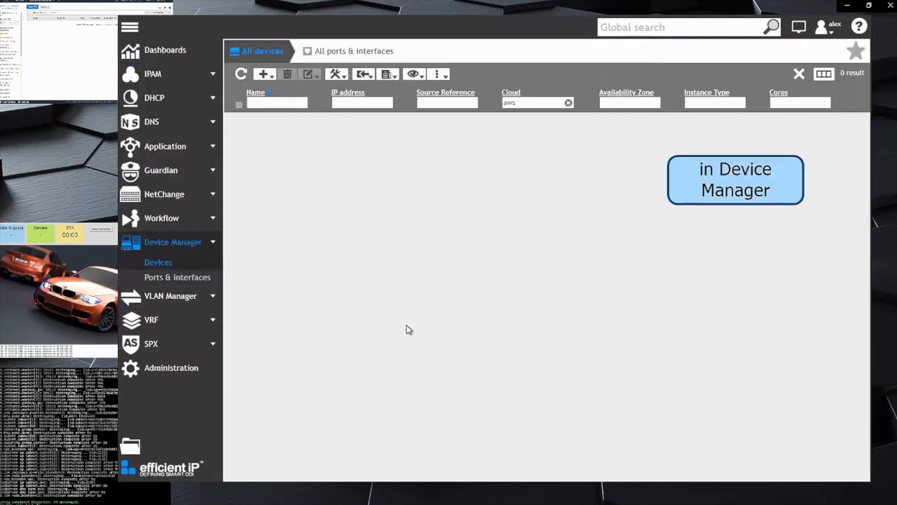